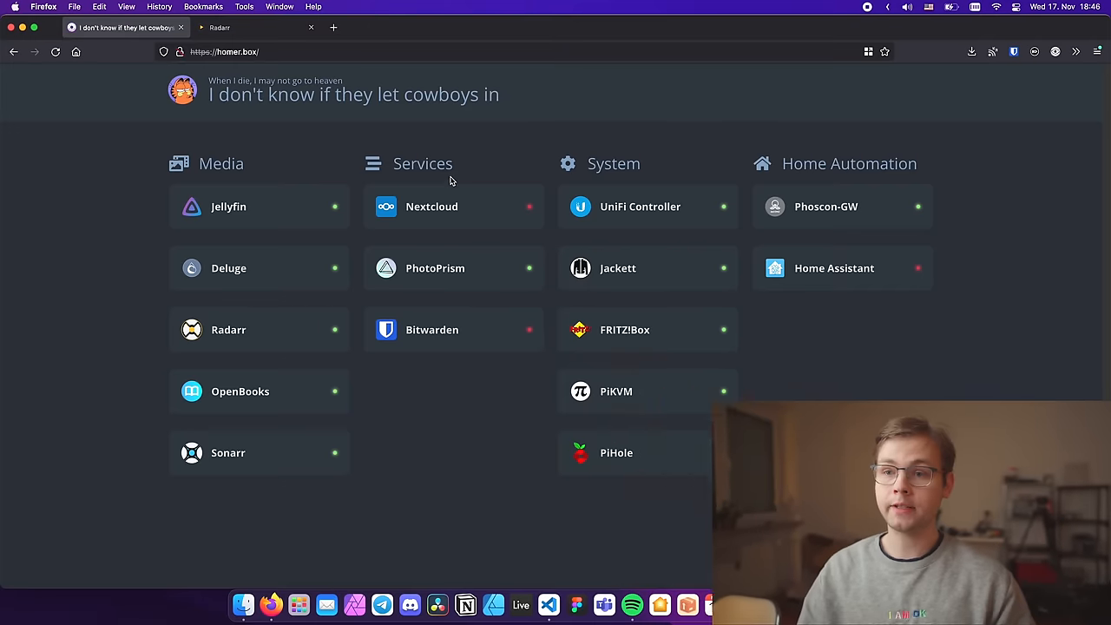
Log in to Nextcloud, then show the iPhone Mail accounts with Nextcloud calendars and contacts
left_click(431, 207)
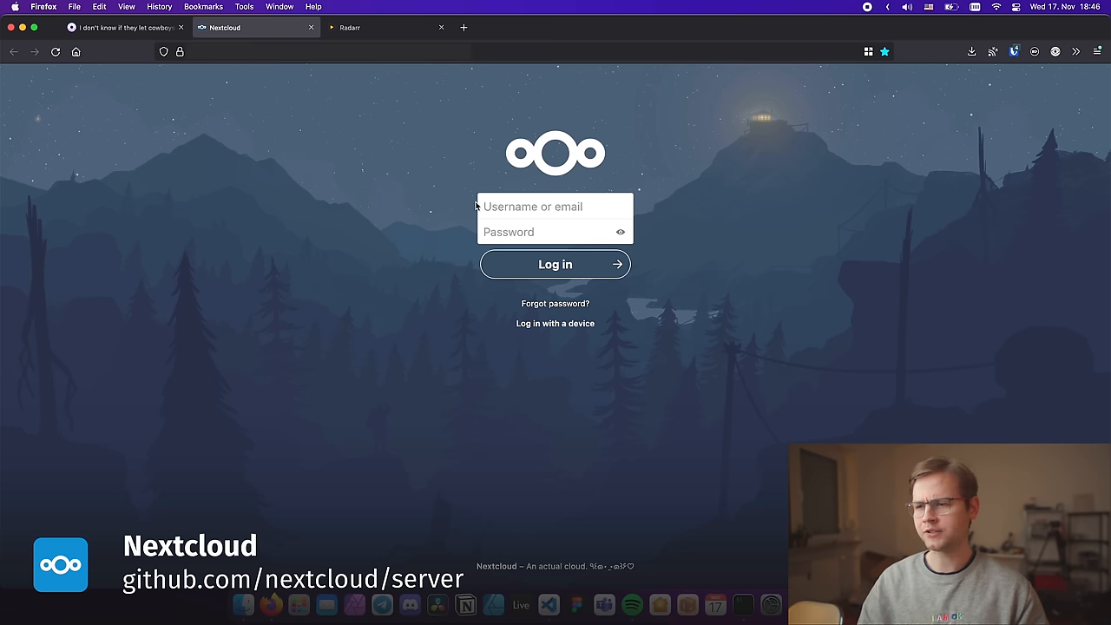
left_click(554, 264)
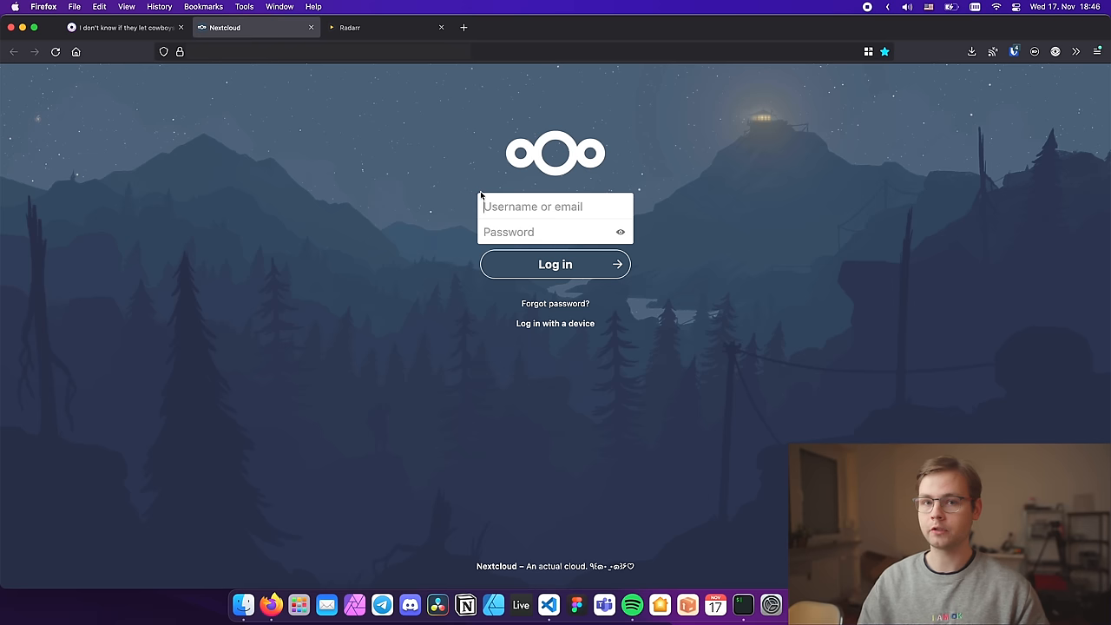
mouse_move(994, 107)
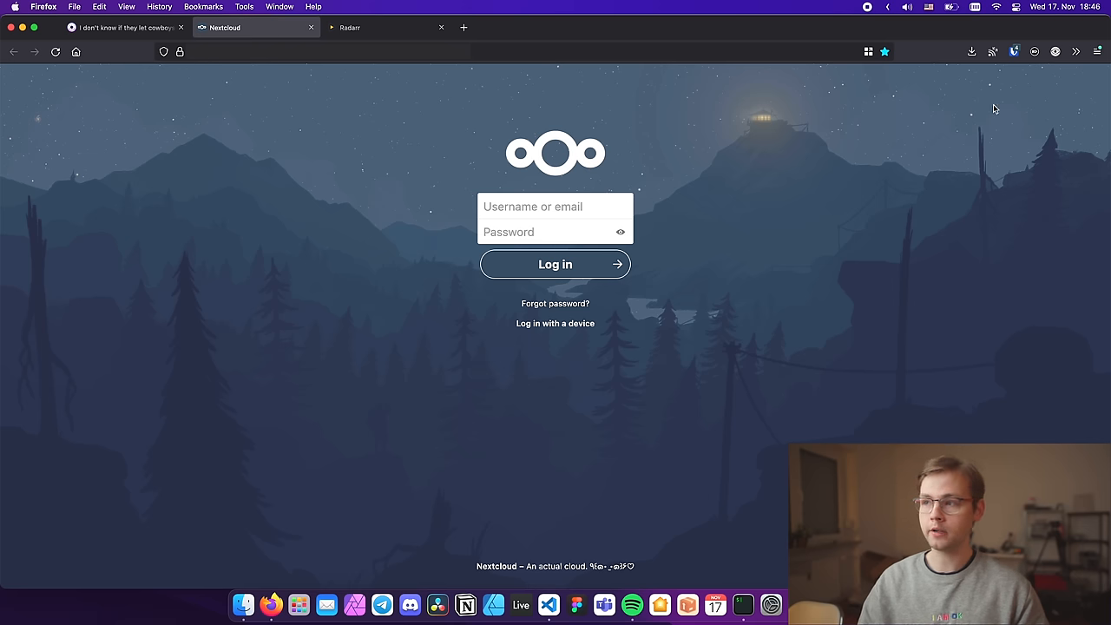
left_click(1021, 49)
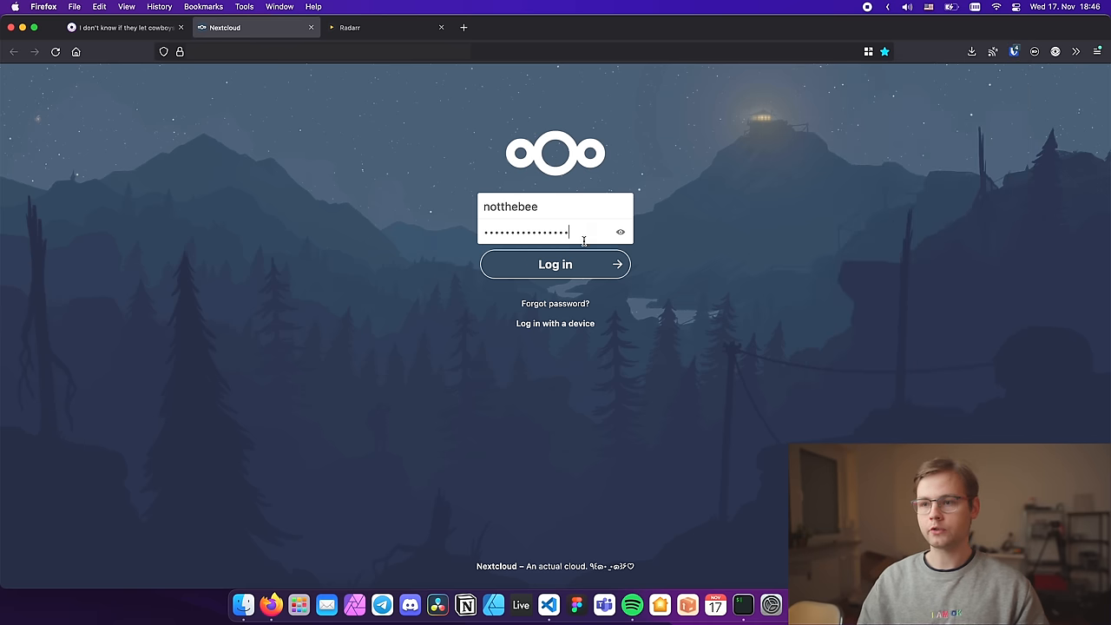
left_click(554, 263)
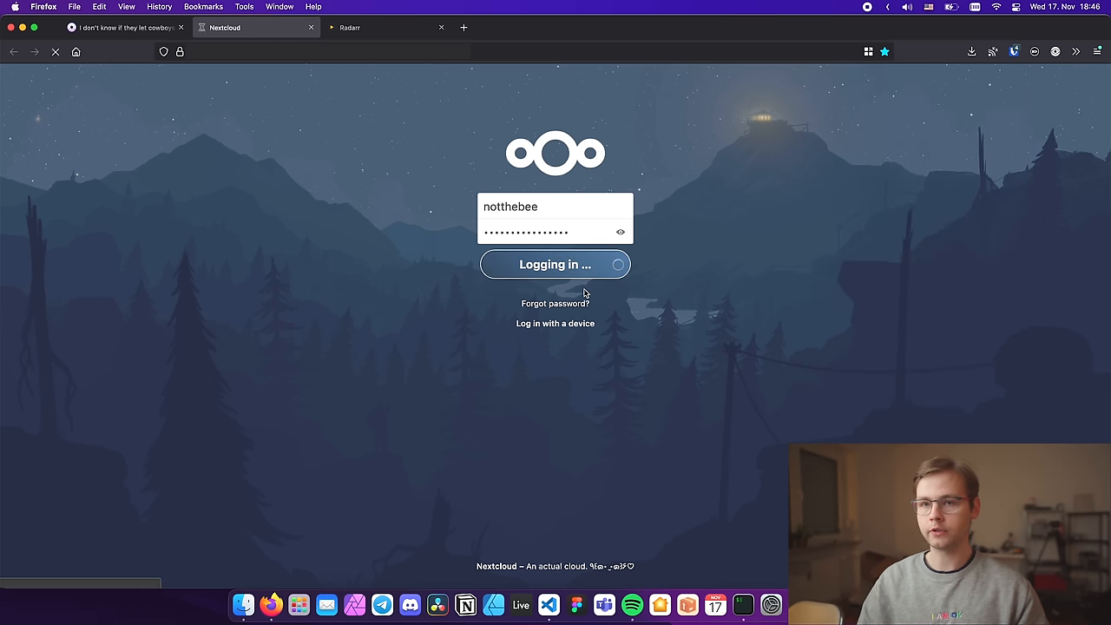
left_click(554, 263)
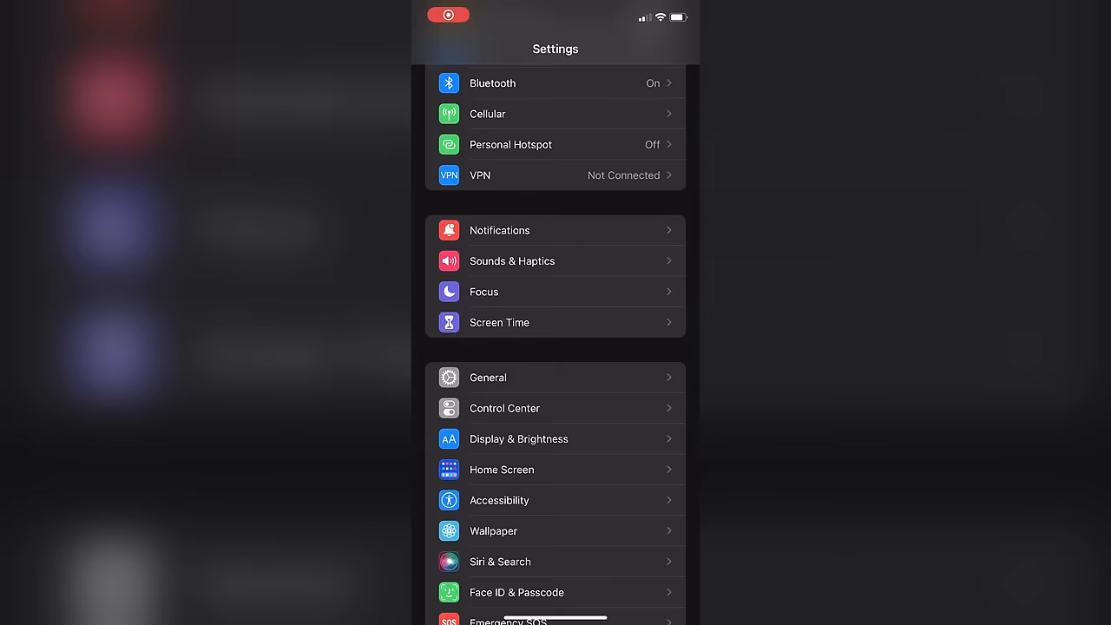
scroll("down", 3)
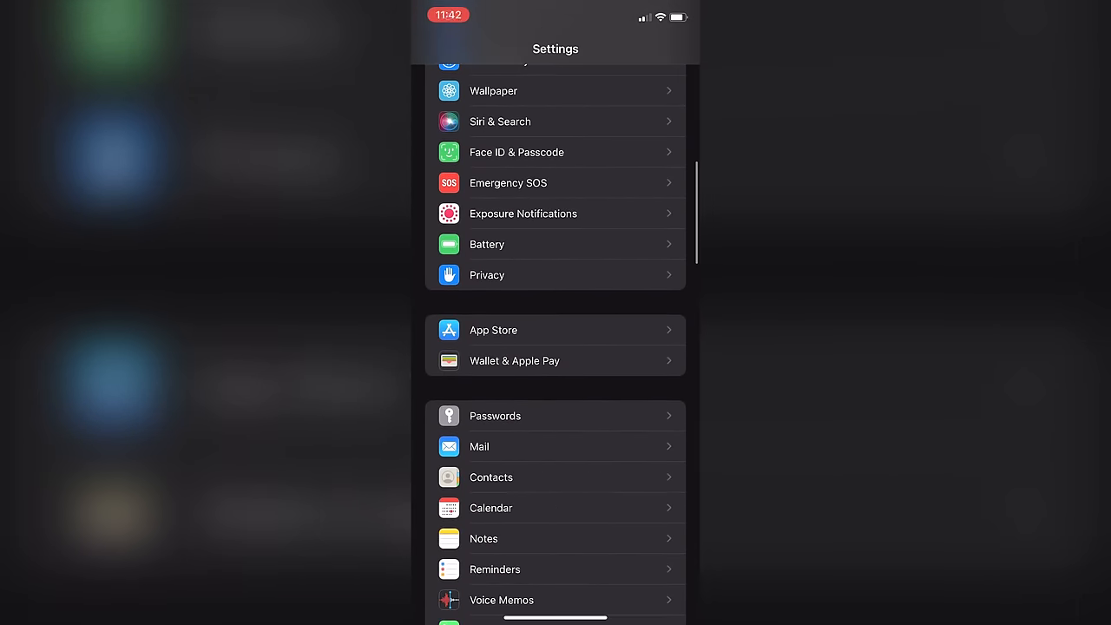
left_click(479, 446)
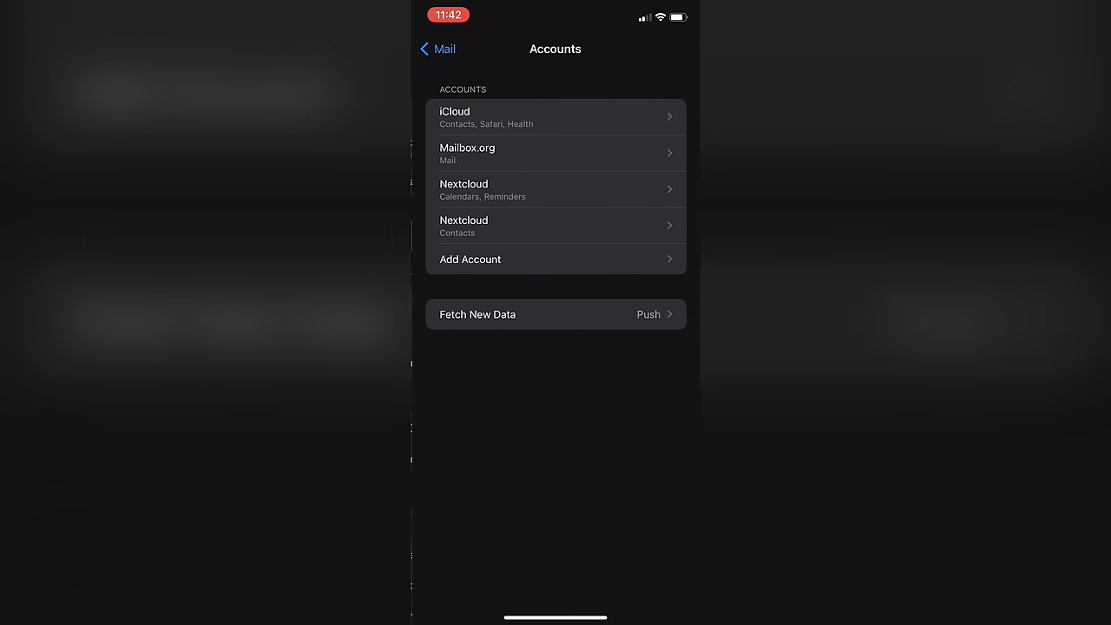